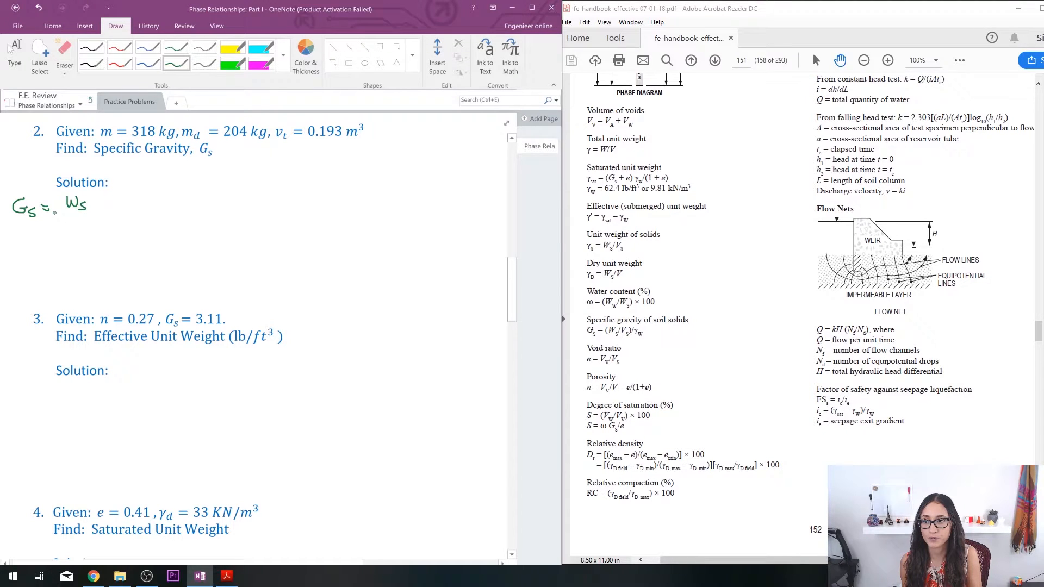
Handwrite Ws in the Gs = Ws/(Vs·γw) formula and start the Ws line below
left_click_drag(56, 215, 110, 215)
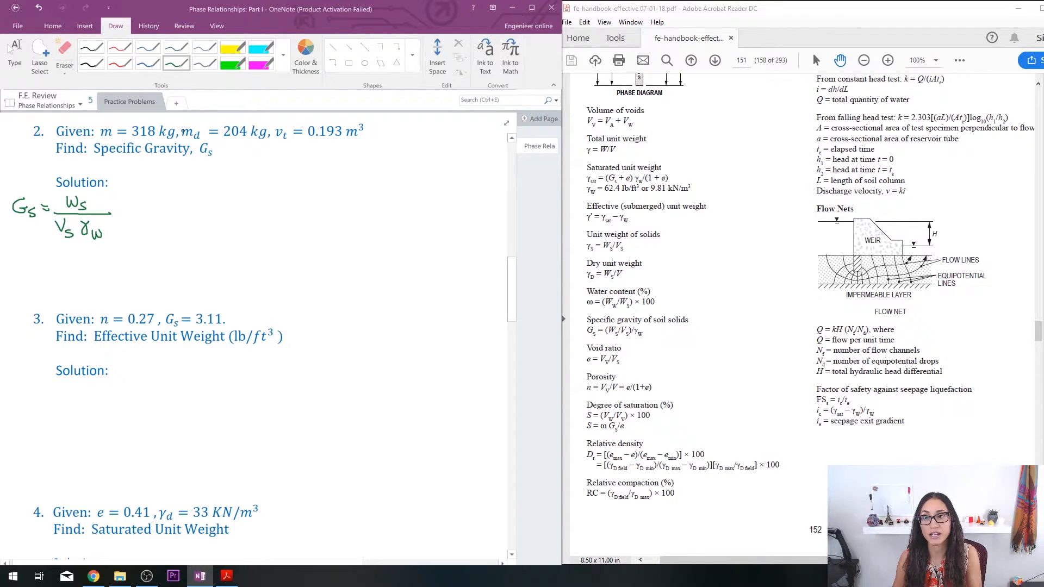
left_click(59, 271)
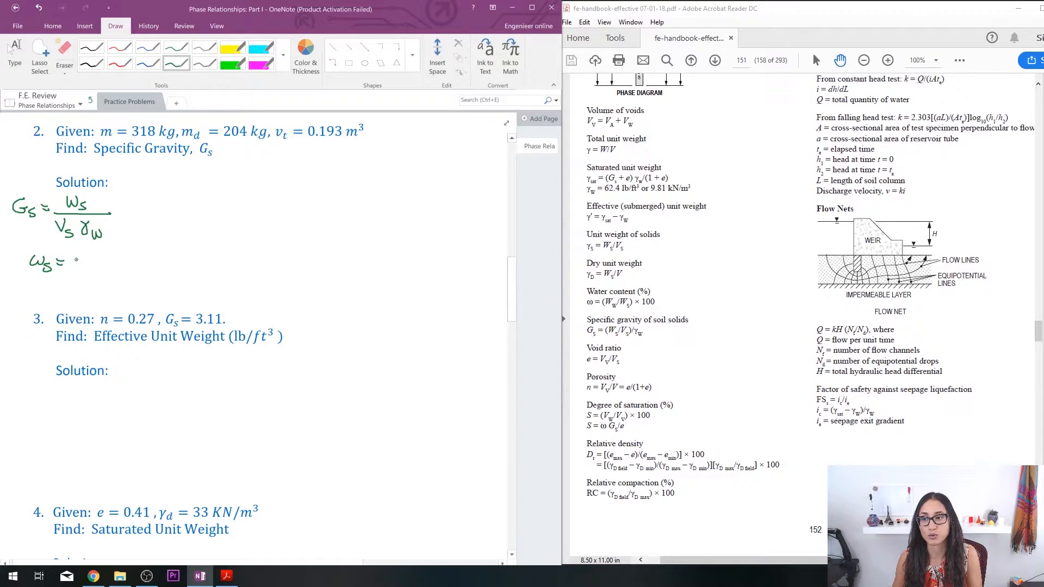
Handwrite Ws = mg = 204 × 9.81 = 2001.24 N
type("md")
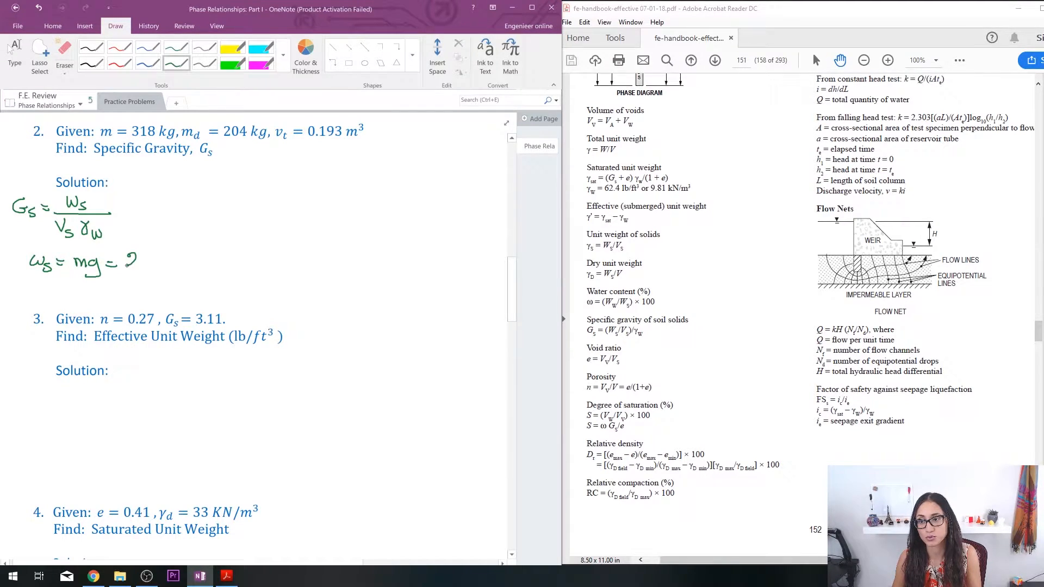
type("204x")
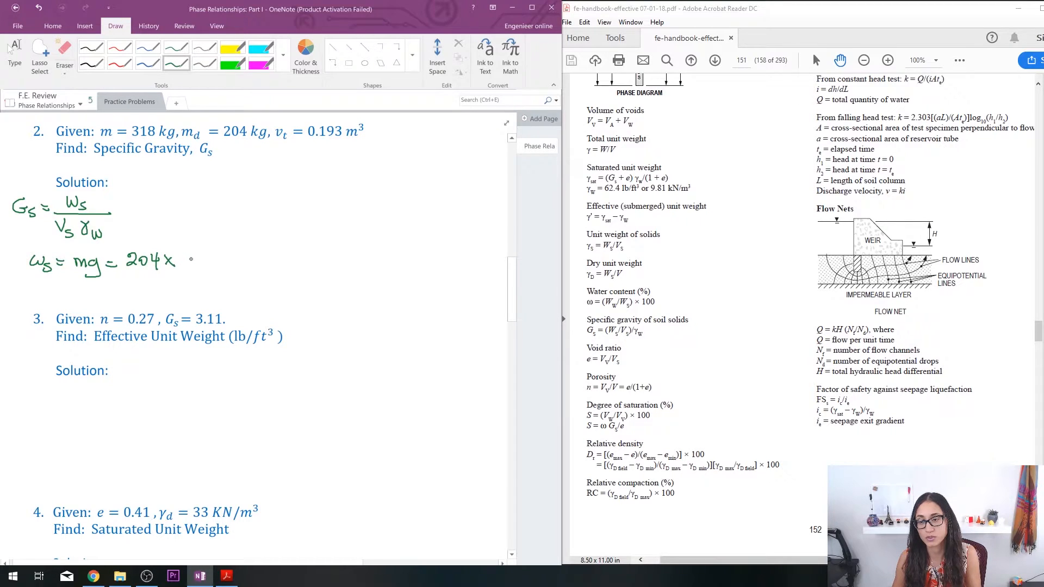
type("9.81=")
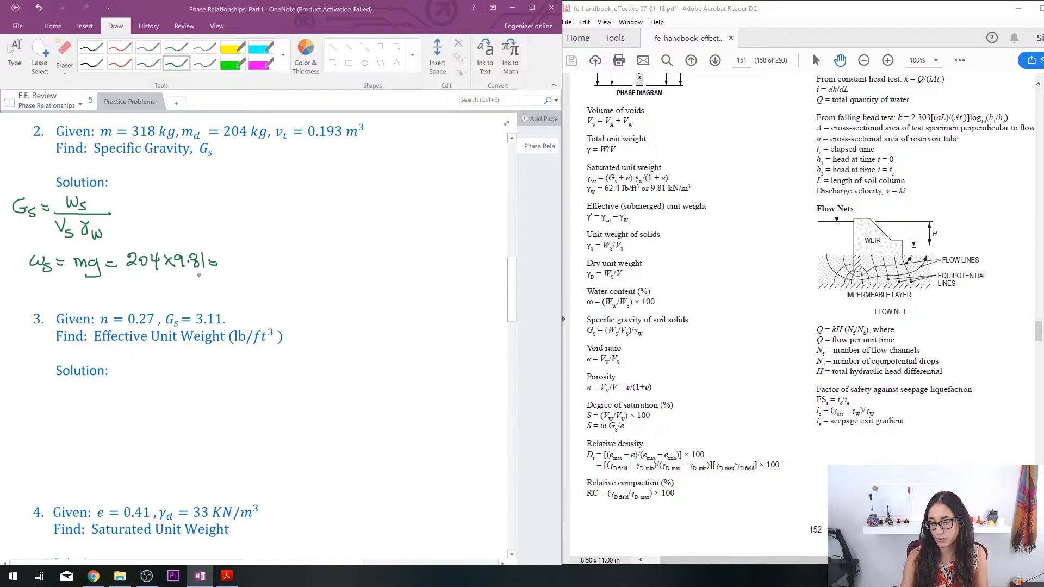
type("2001")
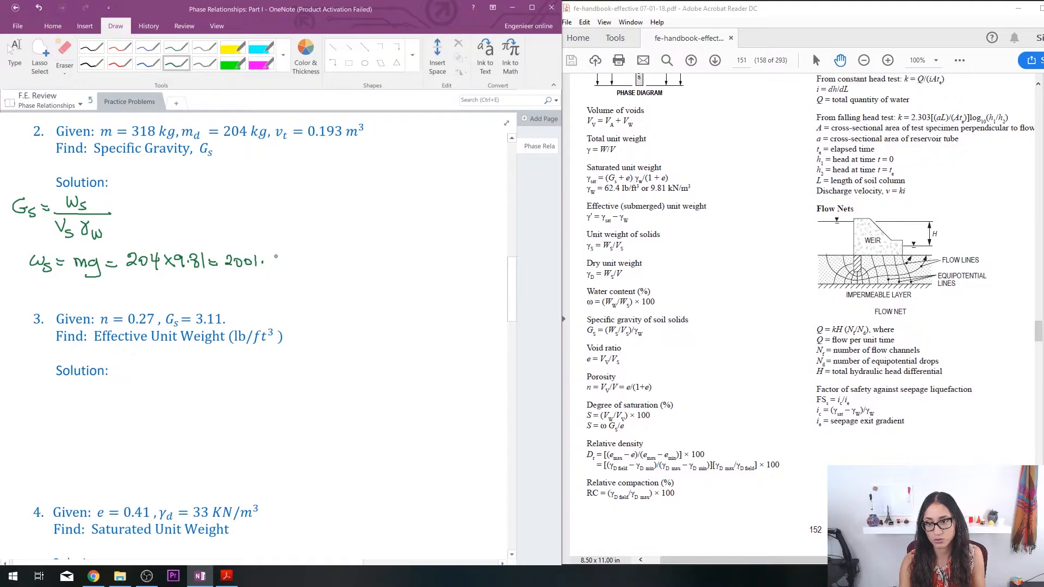
type(".24N")
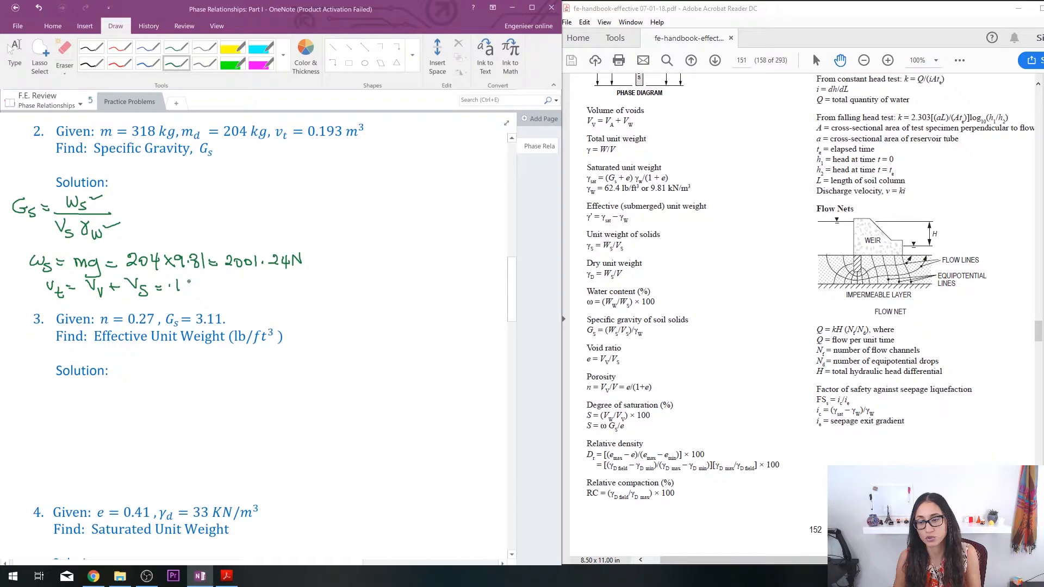
Finish Vt = Vv + Vs = .193 m³ and move down for the void-ratio relation
type("193 m³")
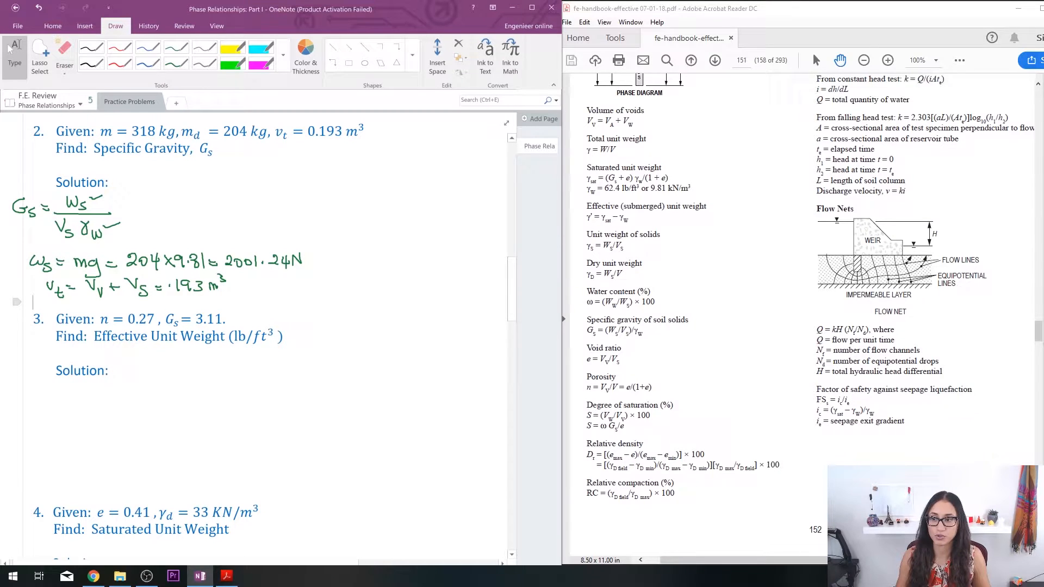
scroll("down", 3)
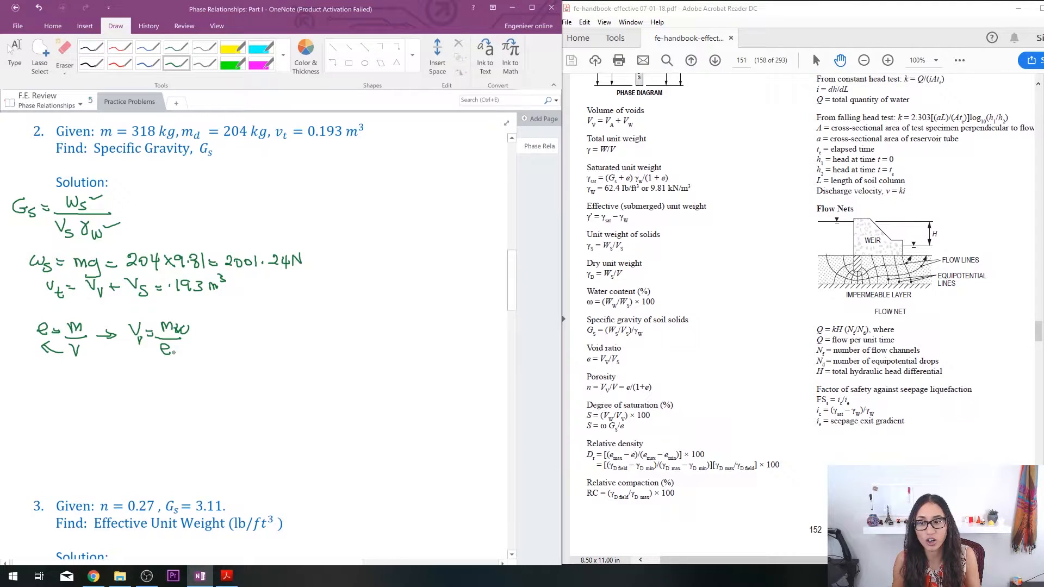
Handwrite Vv = (318 − 204) kg / 1000 kg/m³
type("w")
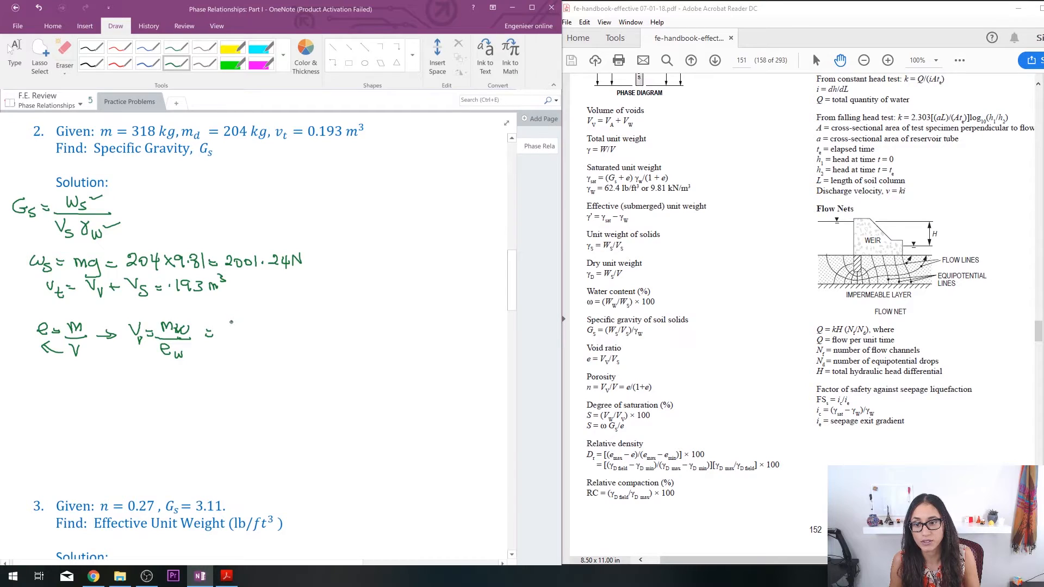
type("318")
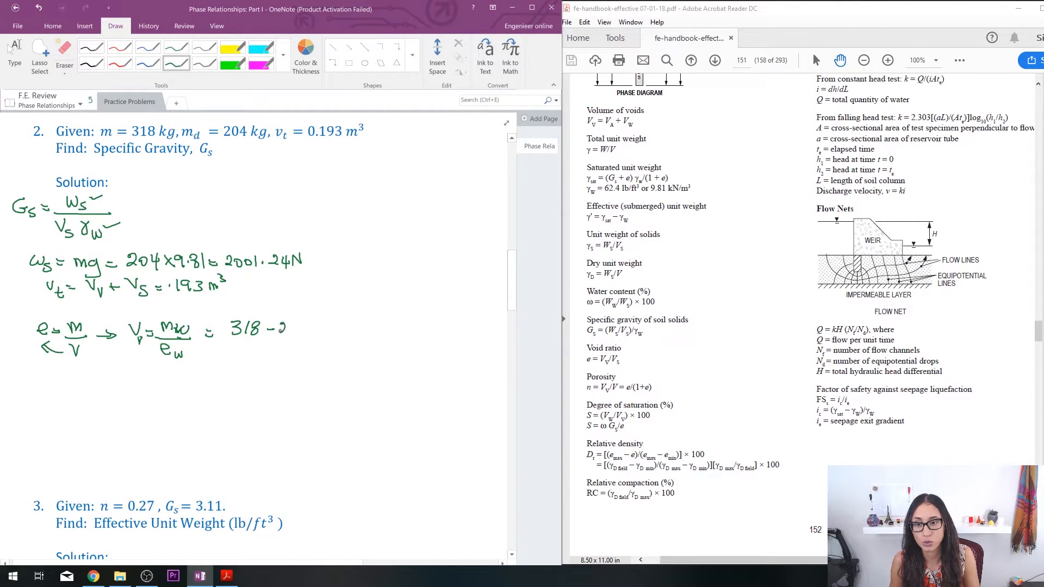
type("(318 - 204) kg")
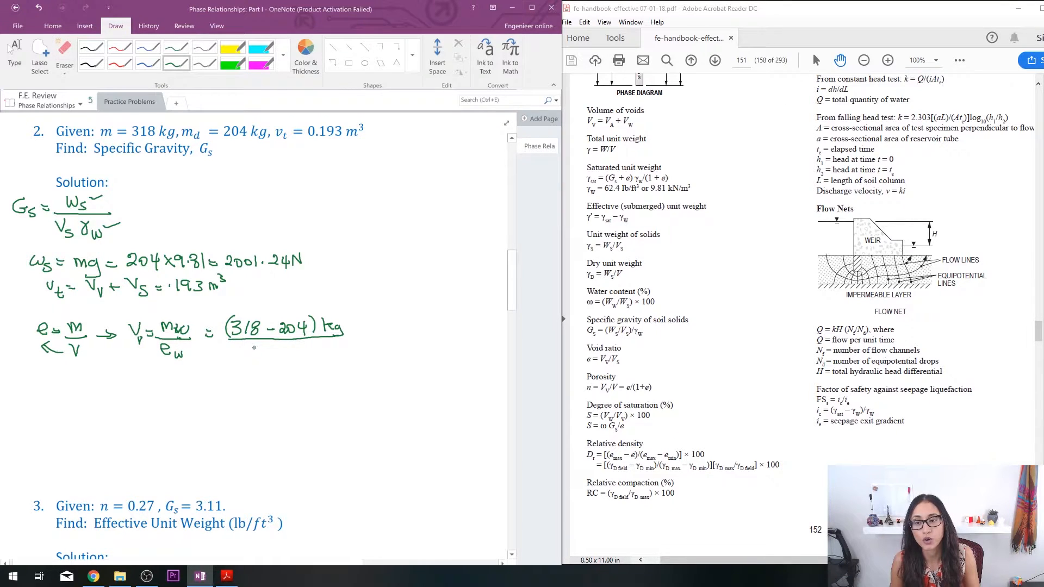
type("10")
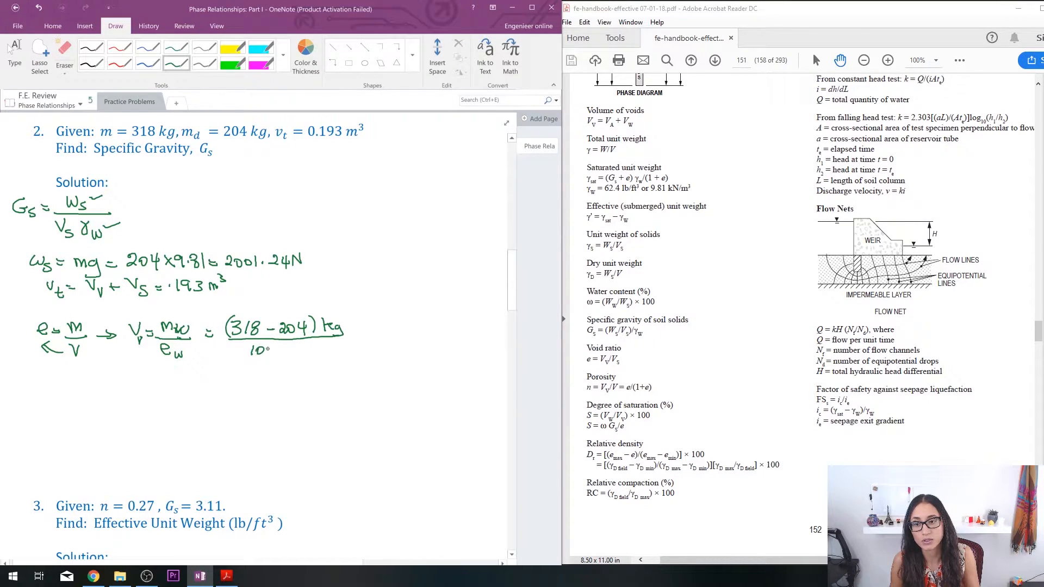
type("1000kg")
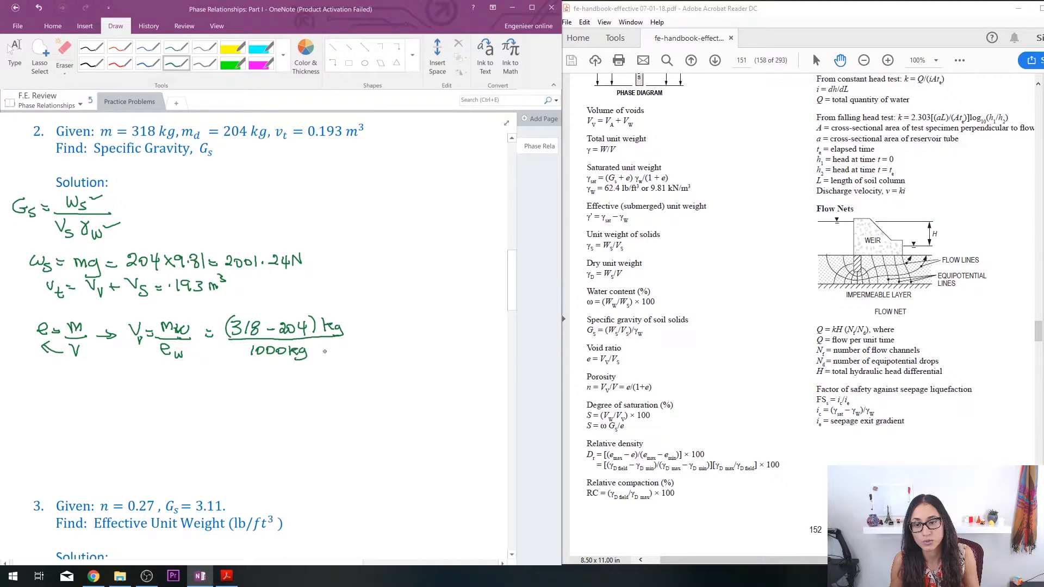
left_click_drag(310, 336, 320, 356)
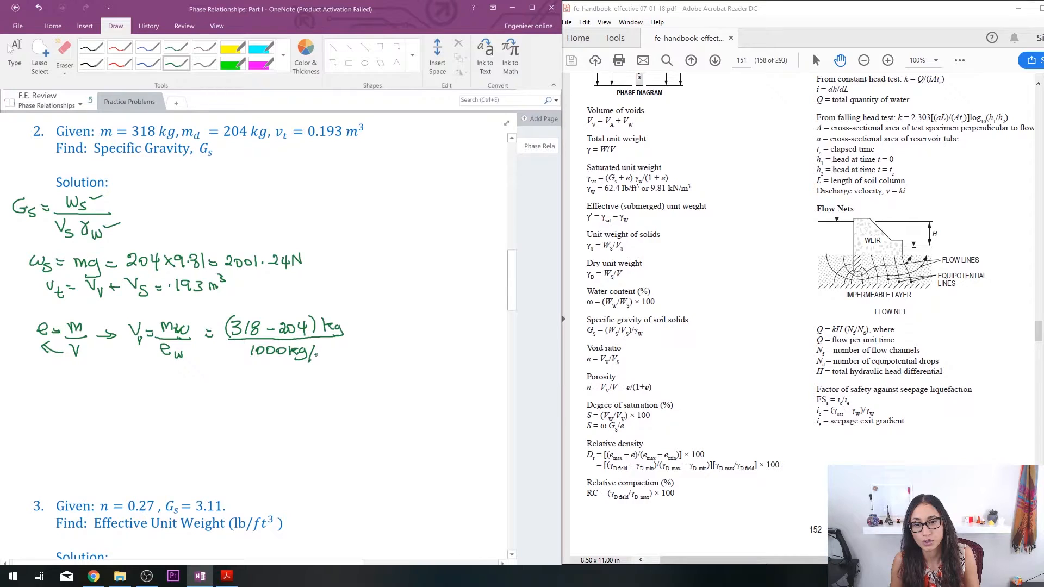
type("m³")
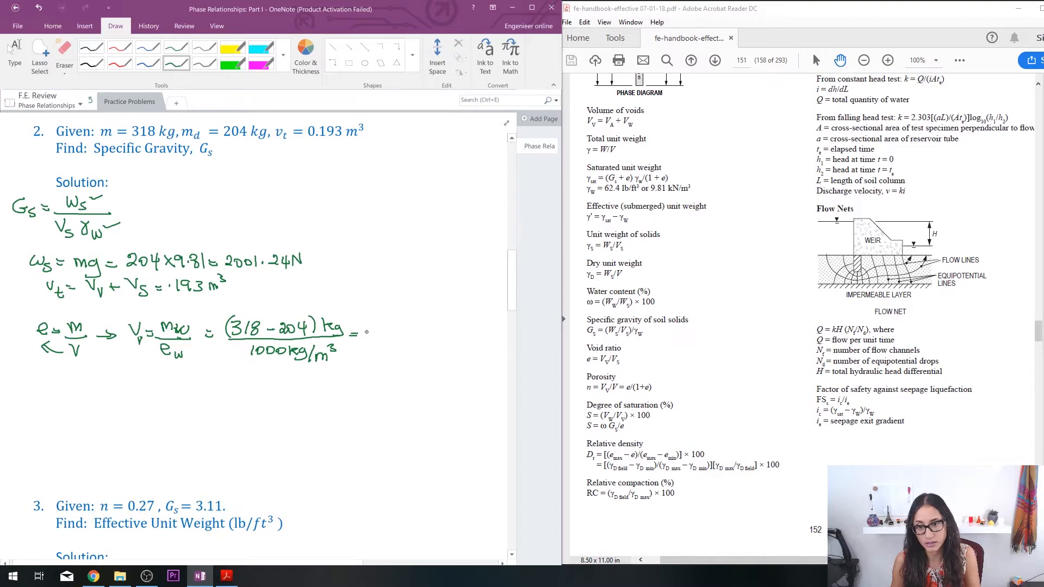
Write the void volume result 0.114 m³ and underline it
type("0.114")
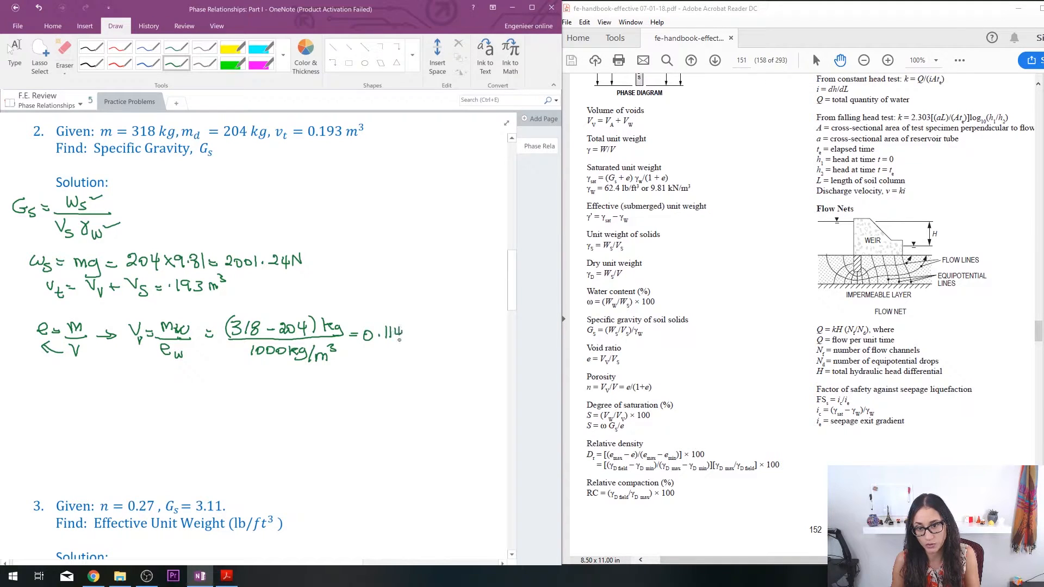
type("m³")
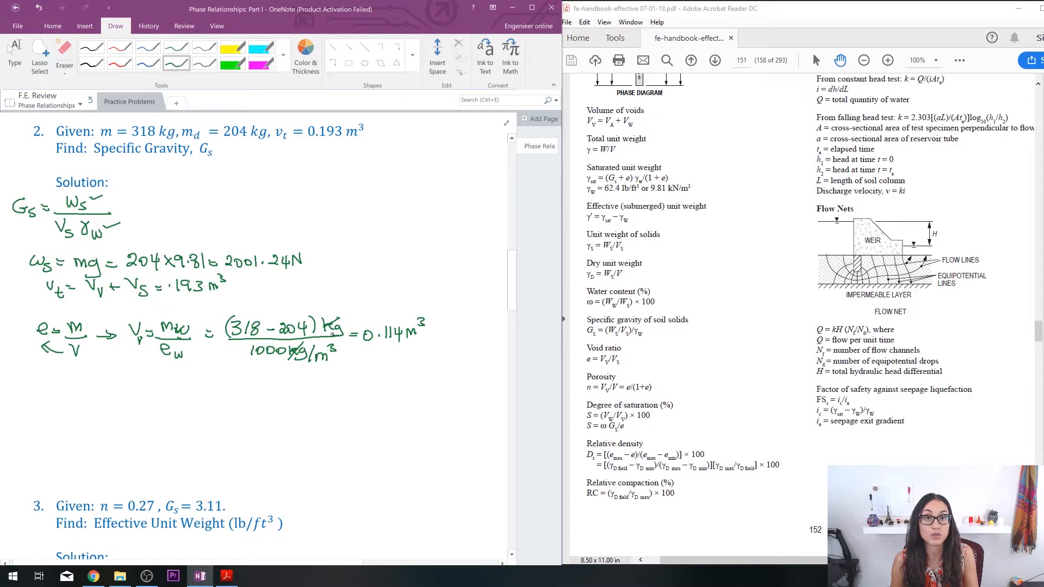
left_click_drag(373, 346, 423, 346)
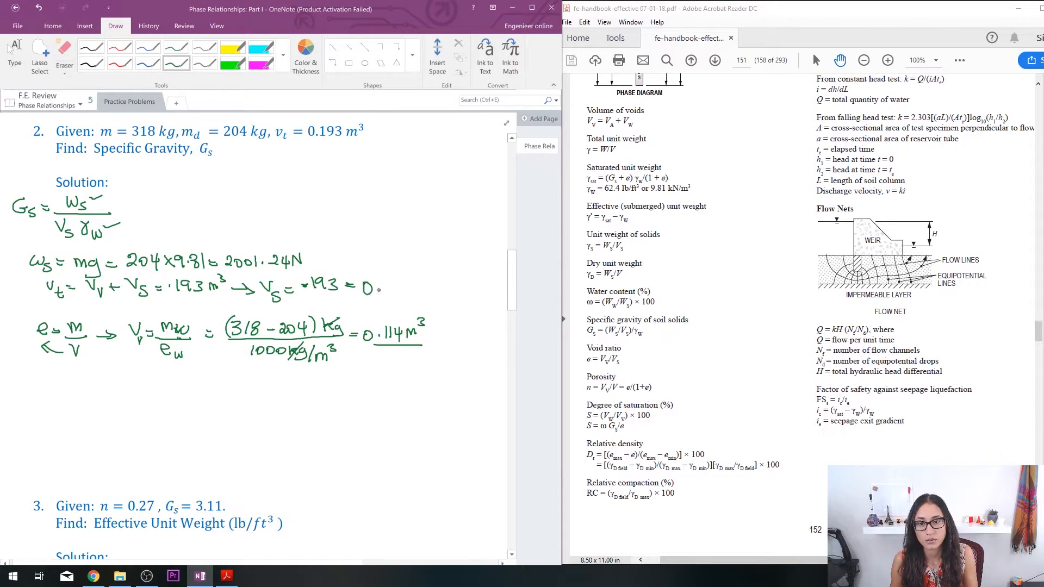
Handwrite Vs = (.193 − 0.114) m³ = 0.079 m³
type(".14")
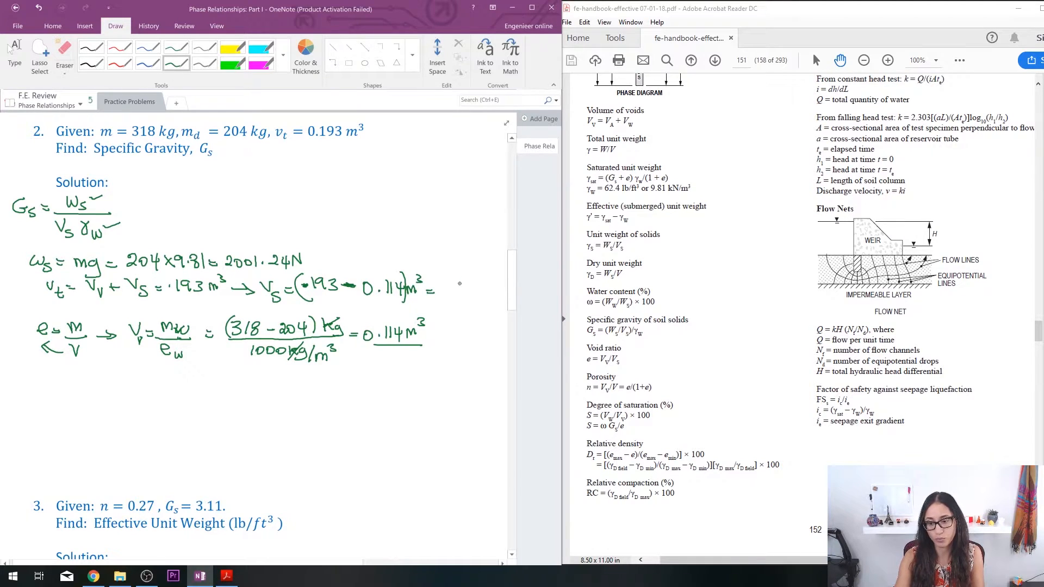
type("=0.0")
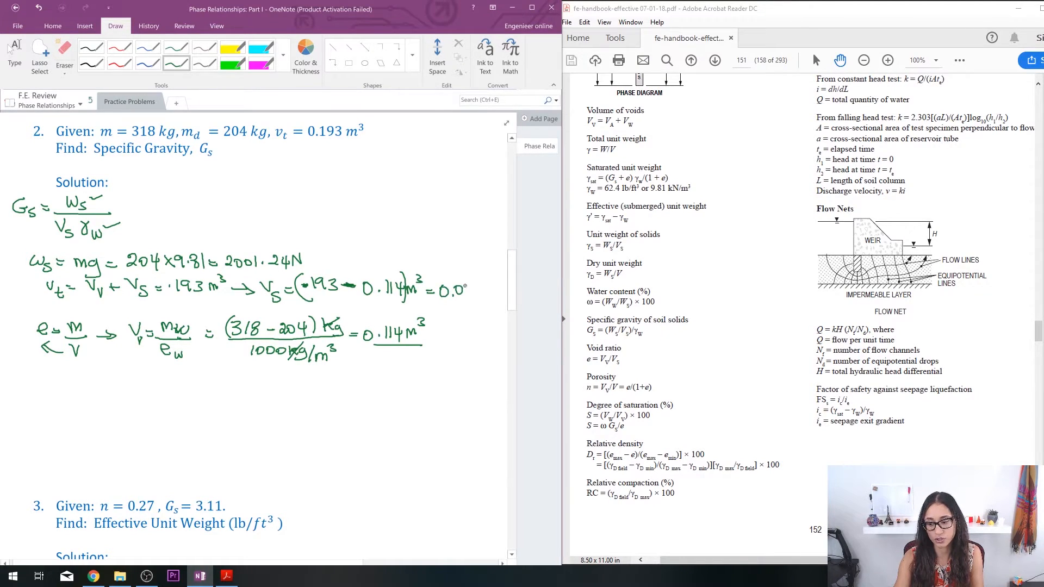
type("79m³")
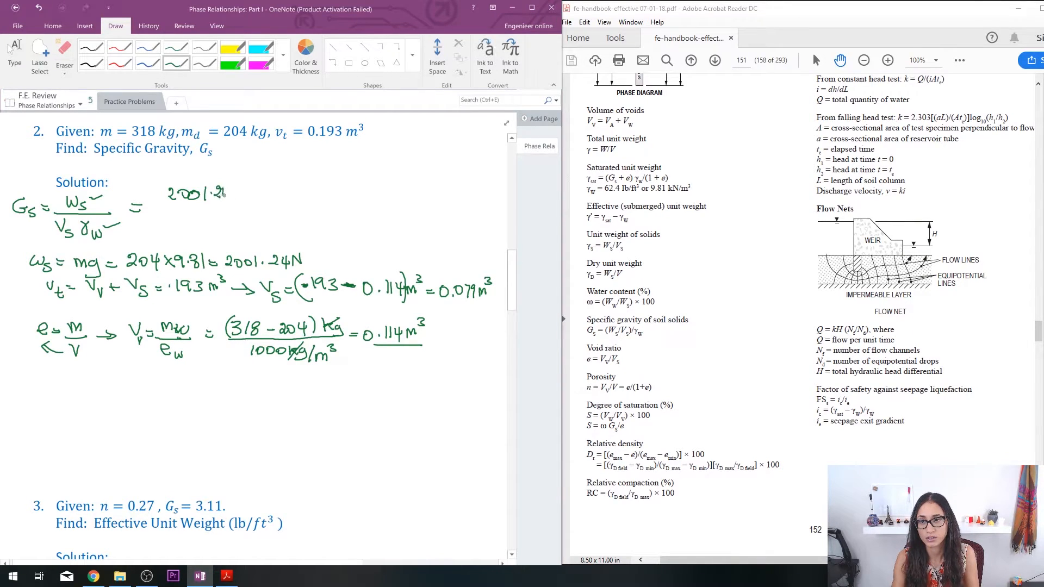
Write the fraction bar under 2001.24 N with (0.079 m³)(9.8 in the denominator
left_click_drag(166, 210, 194, 210)
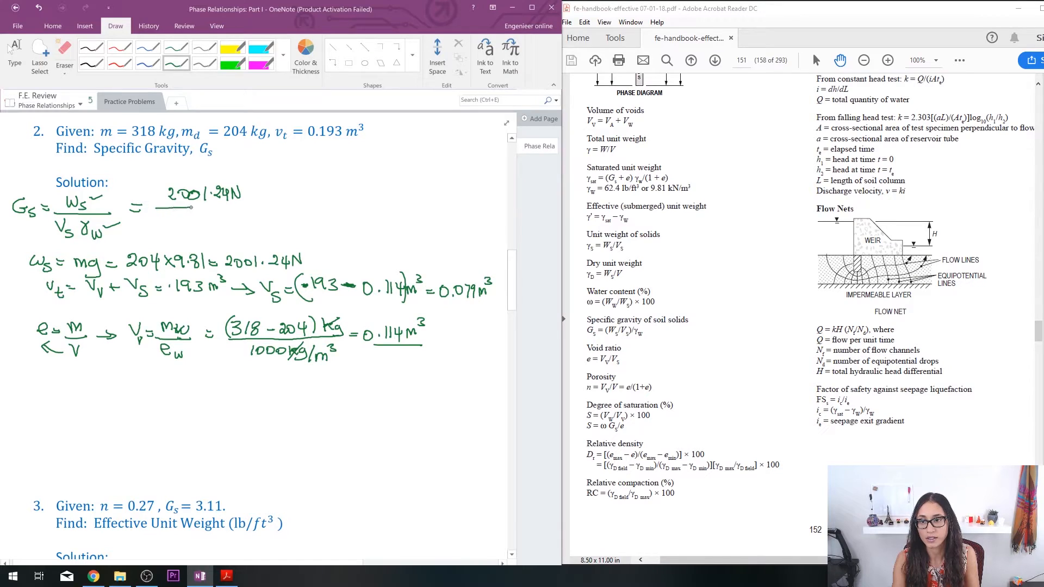
left_click_drag(192, 210, 283, 210)
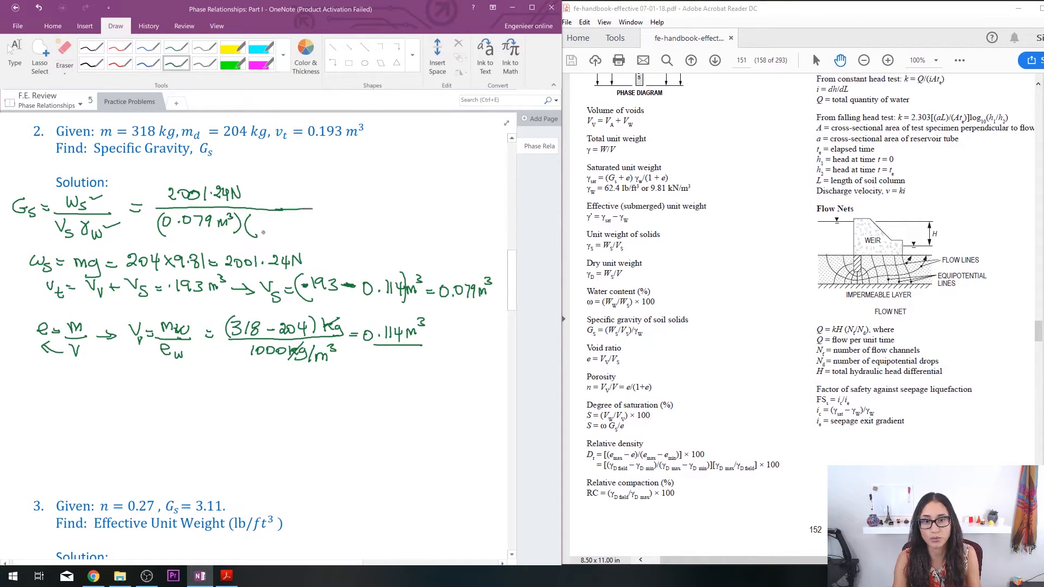
type("9.8")
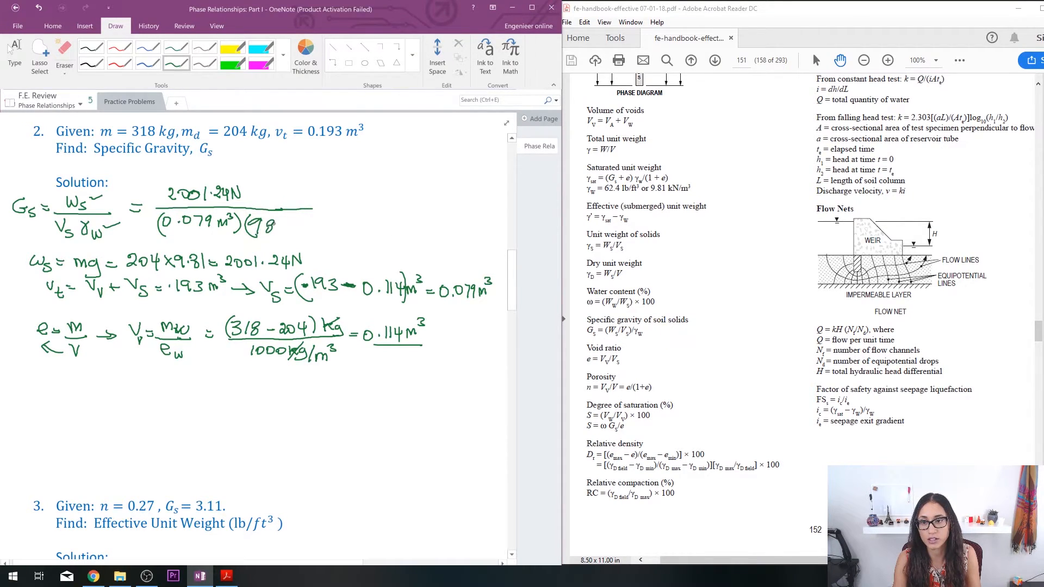